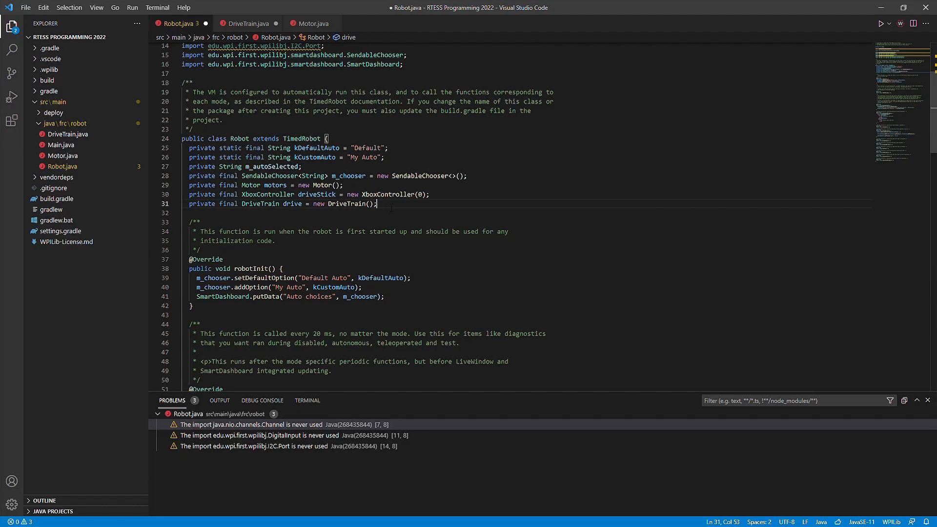
type("private final DigitalInput")
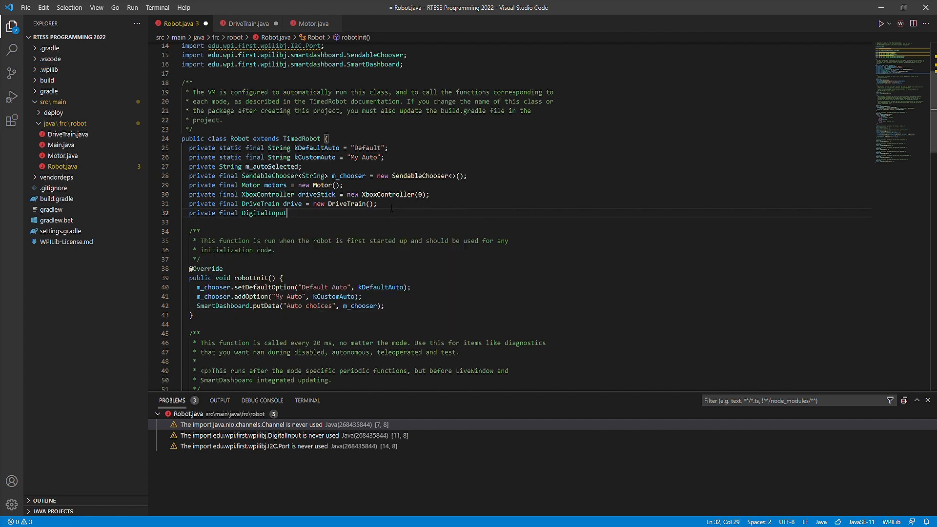
type("limit = new DigitalInput(5);")
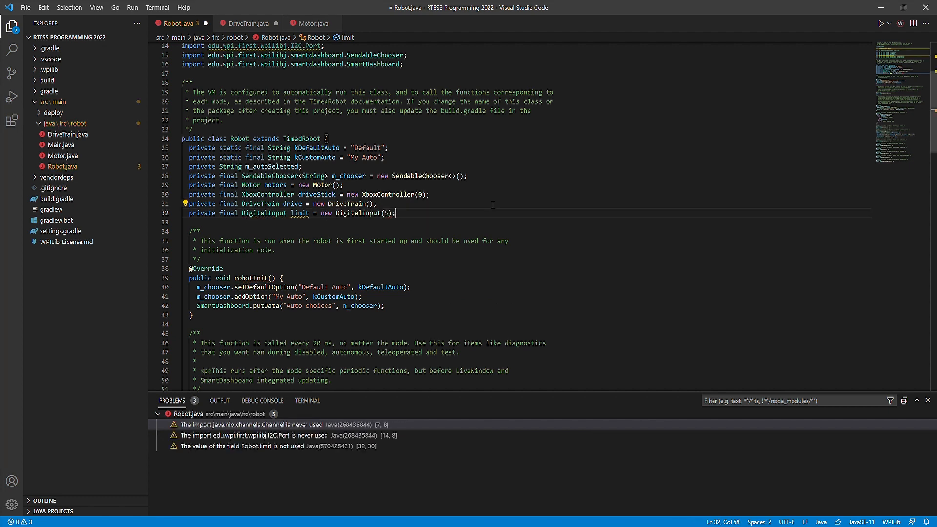
scroll("down", 3)
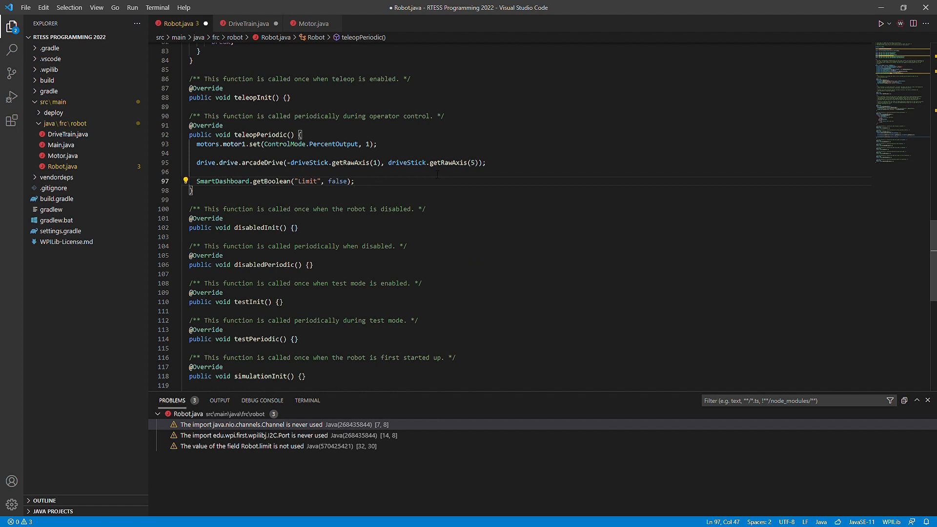
type("limit")
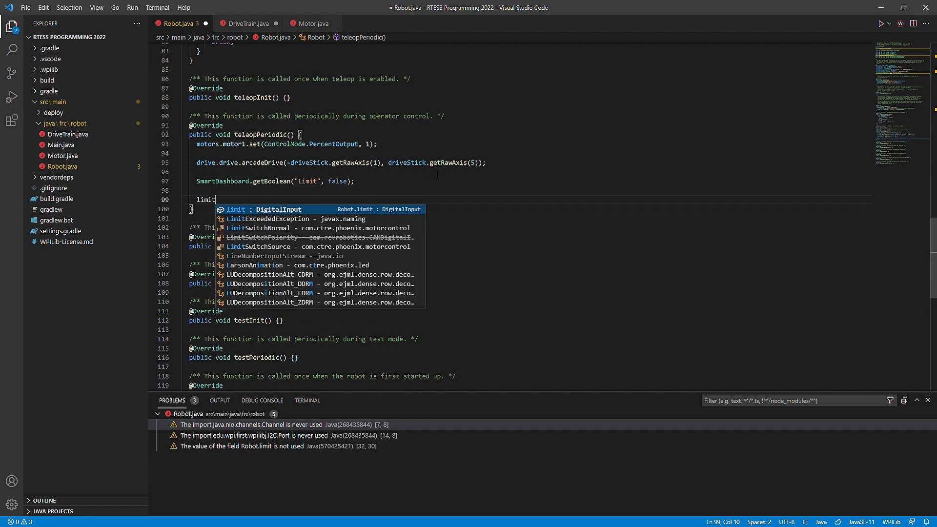
type(".get(); // returns true or false depending on if the switch is pressed")
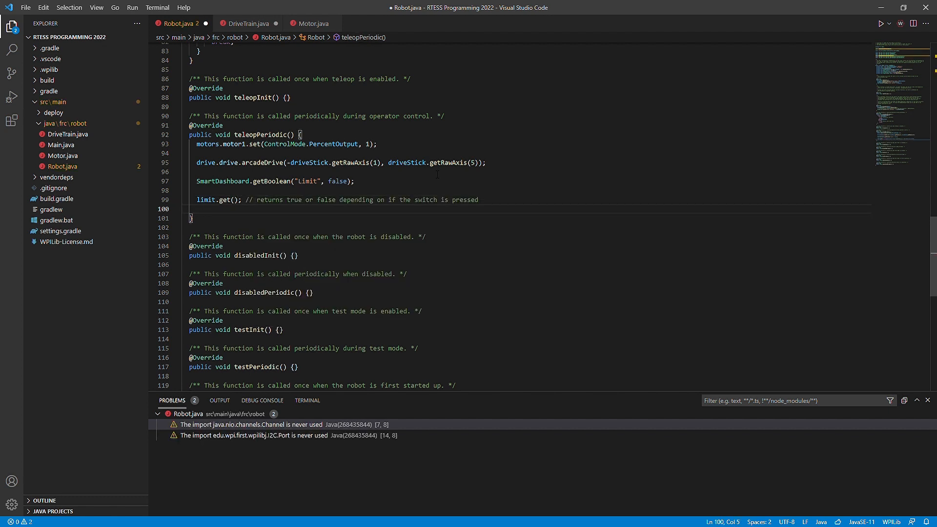
type("SmartDashboard(")
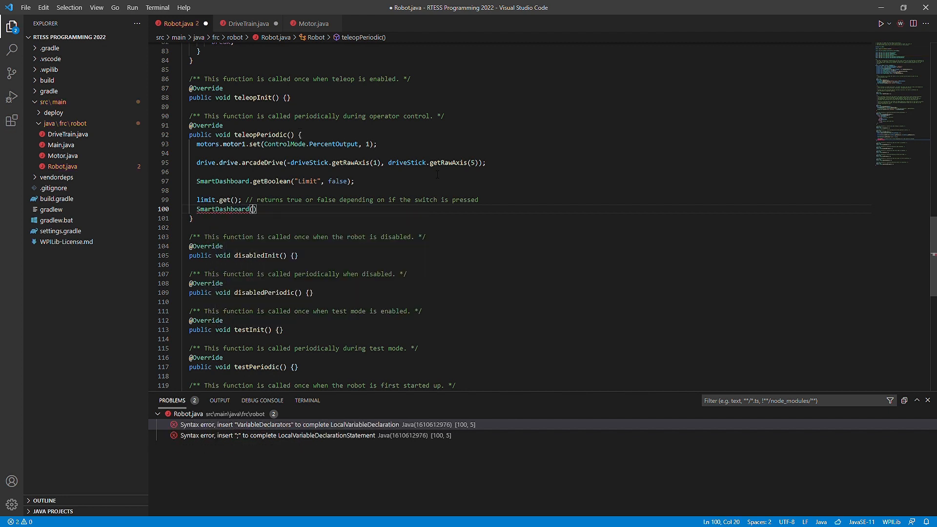
type("\"\"")
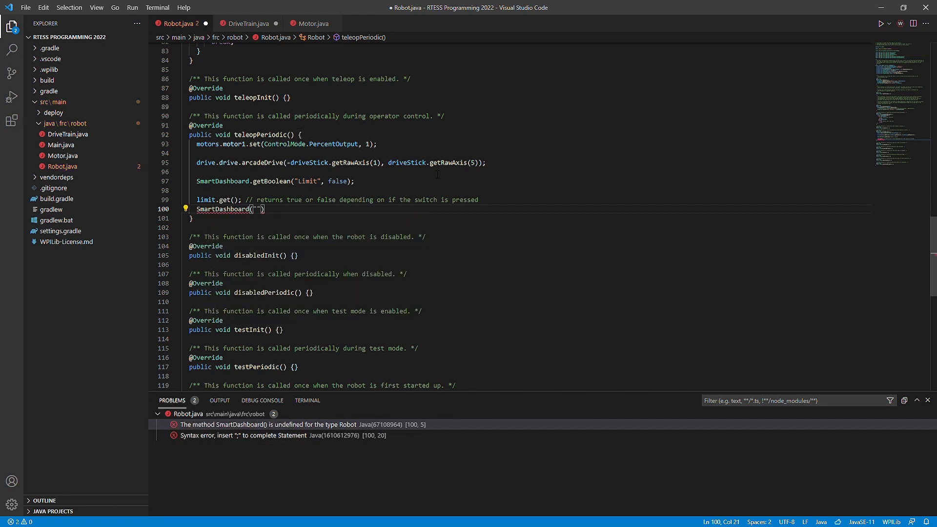
type("Limi")
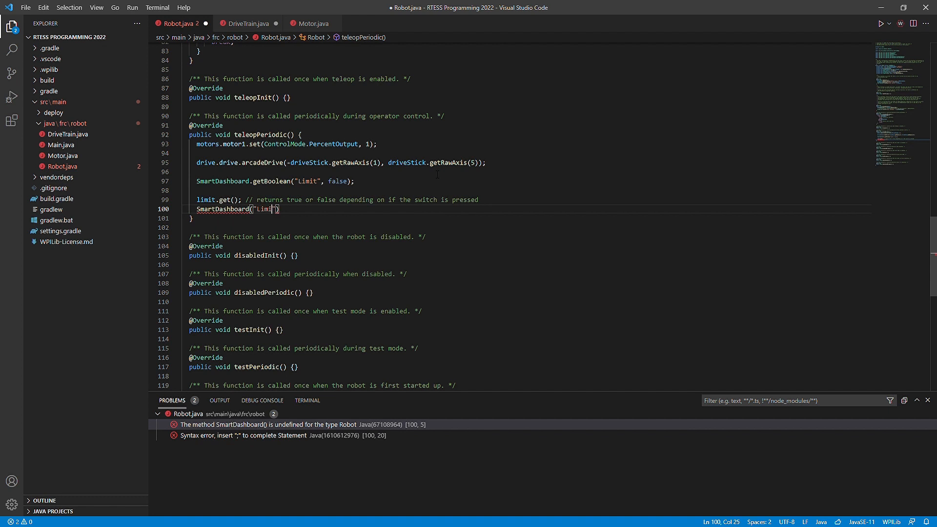
type("t")
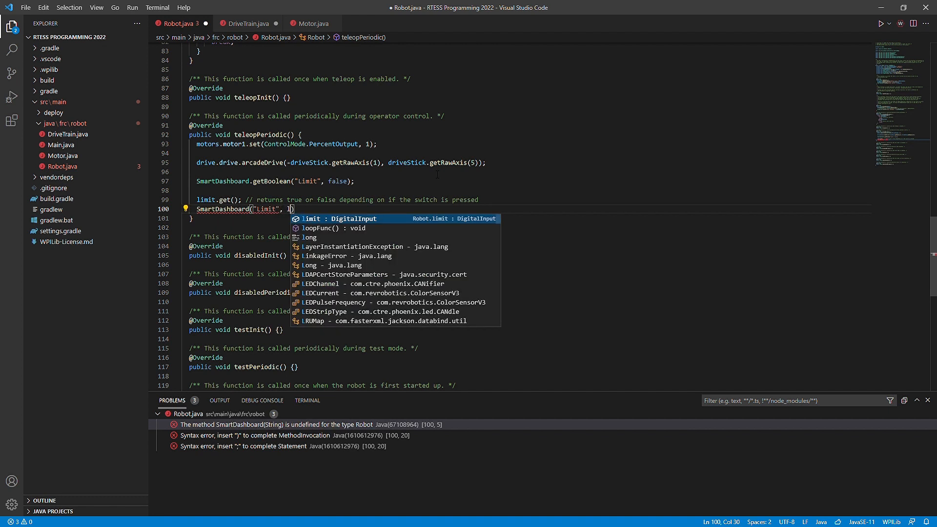
type("limit.get(")
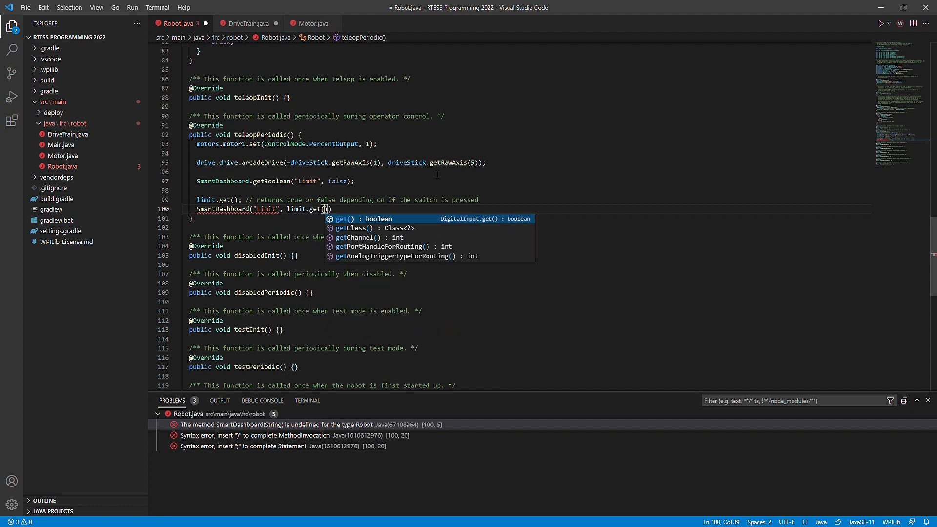